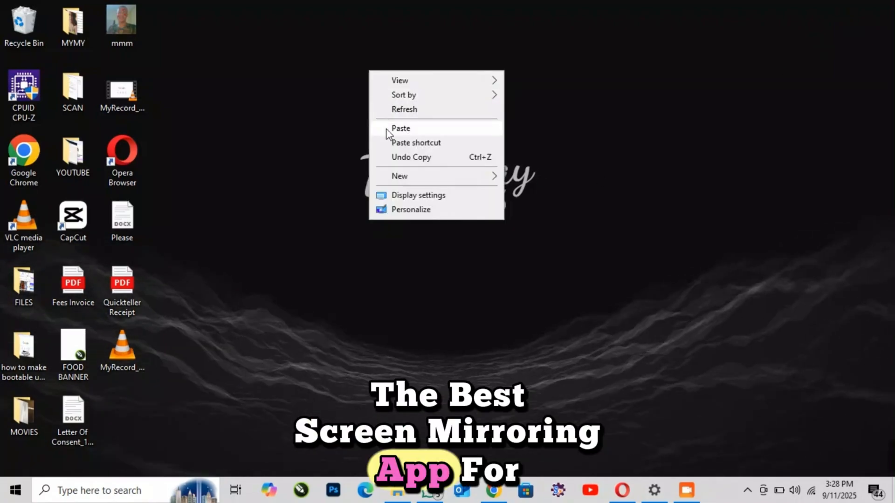
Paste letsview-setup onto the desktop, run it and start Install Now.
click(401, 128)
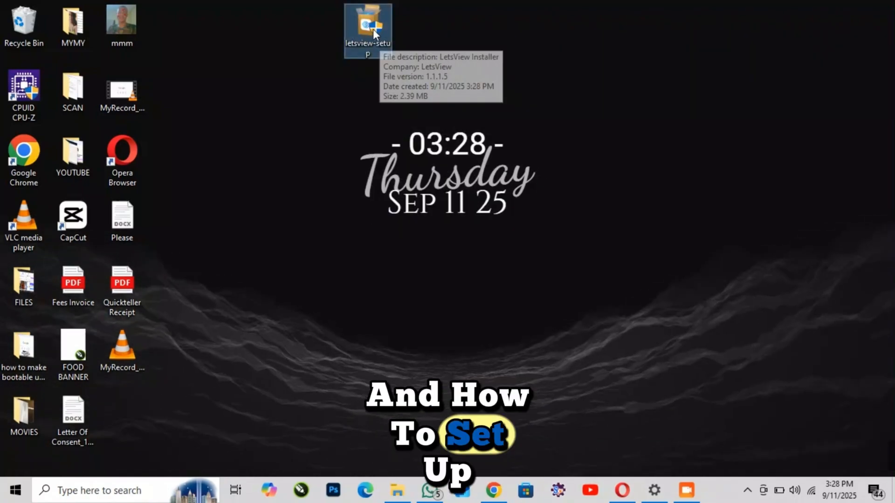
right_click(367, 30)
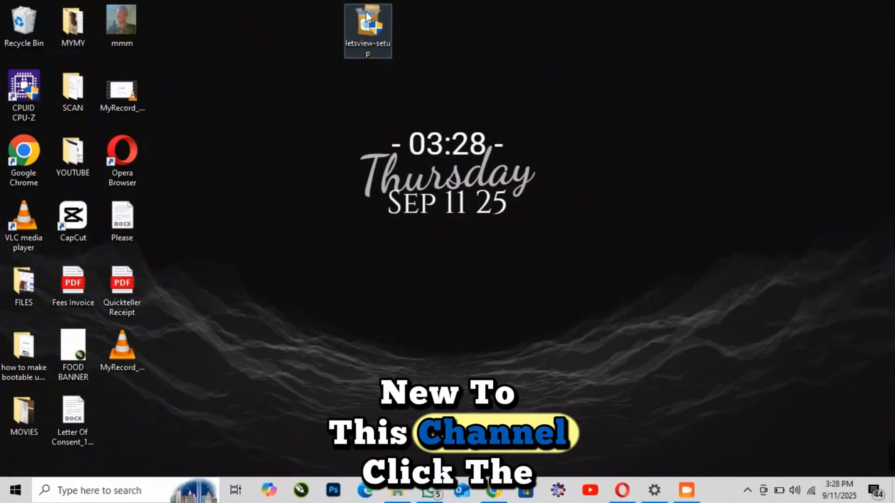
right_click(367, 29)
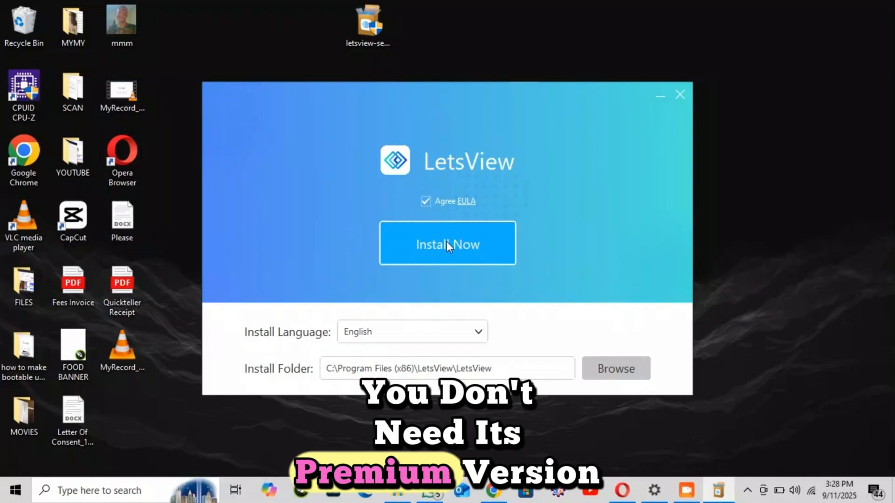
click(447, 244)
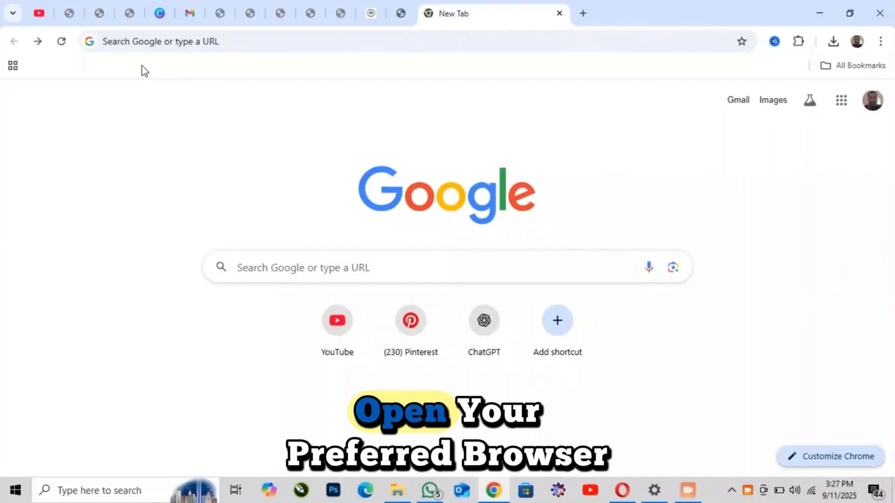
Search Google for 'letsview' and open the LetsView Official Website result.
click(160, 41)
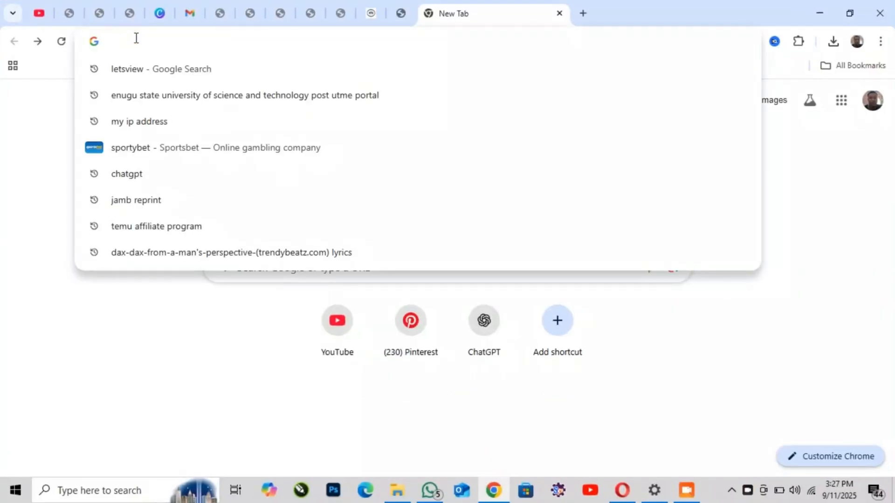
text(letsview)
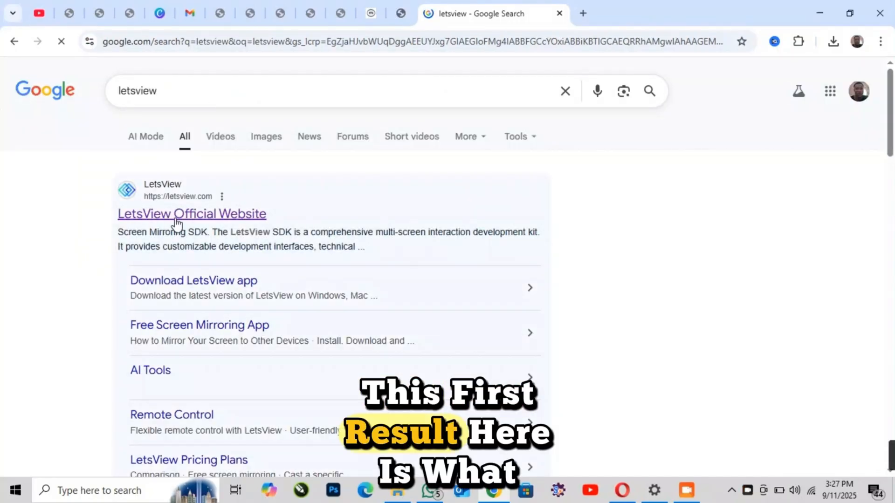
click(192, 214)
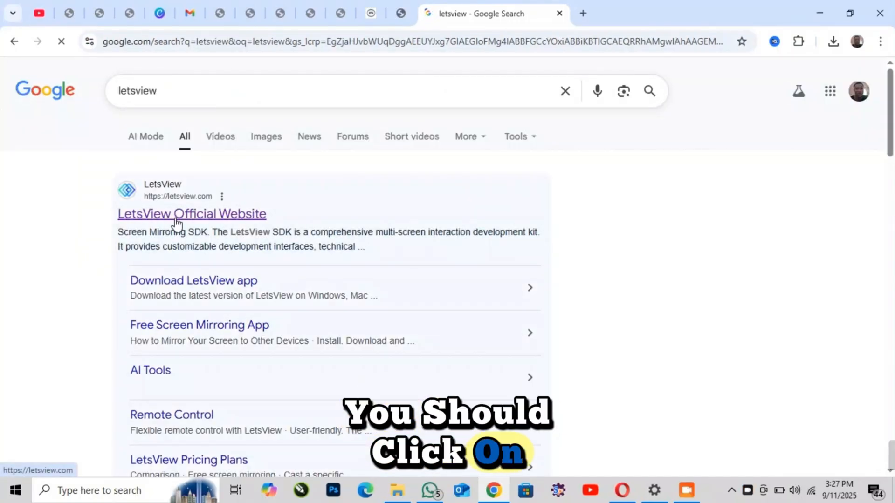
click(192, 213)
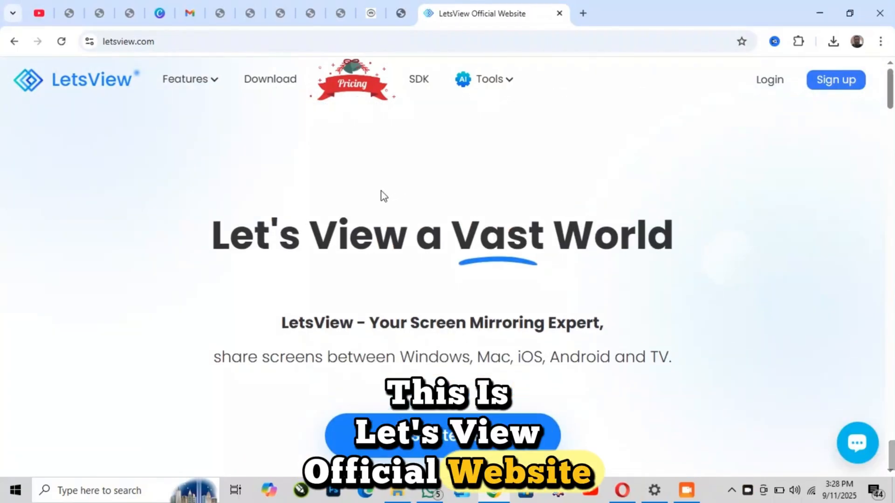
Scroll down the homepage and follow 'Try the App for free'.
scroll(down, 3)
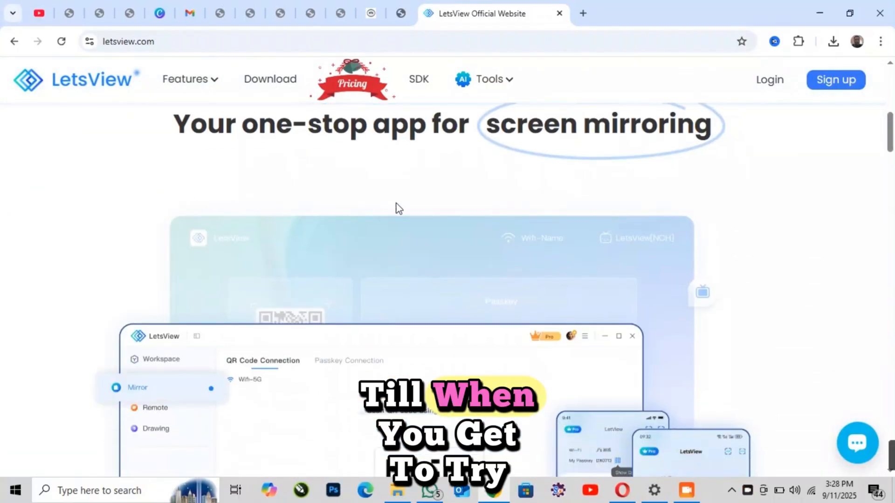
scroll(down, 3)
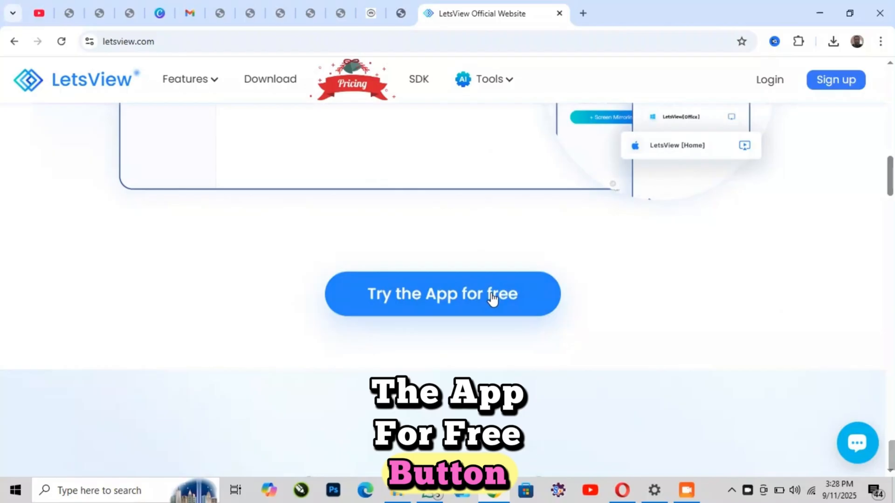
click(442, 294)
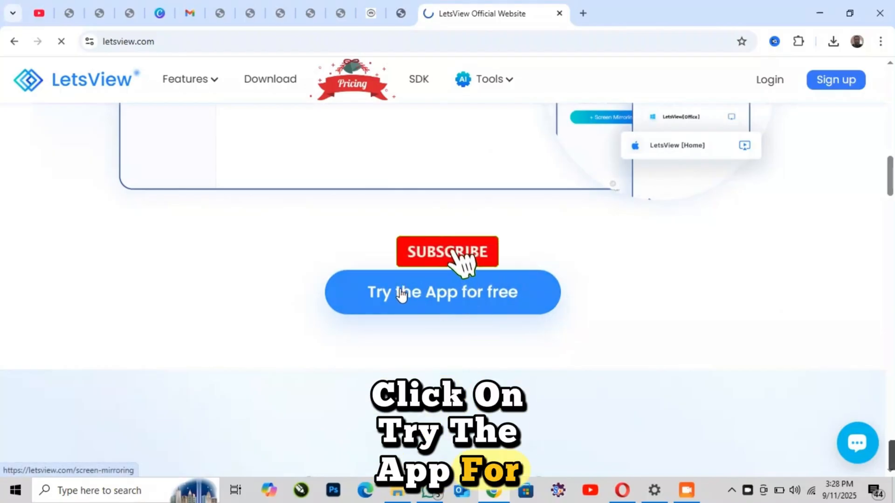
Download letsview-setup.exe for Windows from the screen-mirroring page.
click(442, 292)
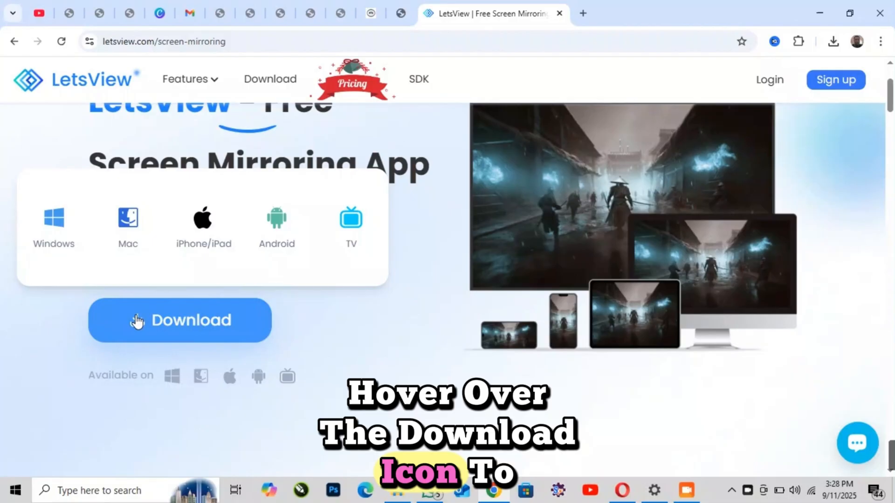
mouse_move(161, 251)
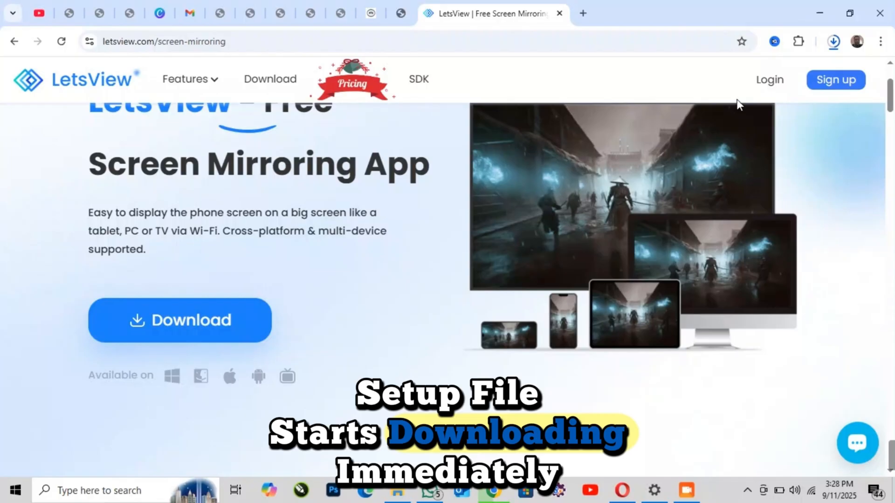
Show letsview-setup.exe in the Downloads folder and bring up its file actions.
click(832, 41)
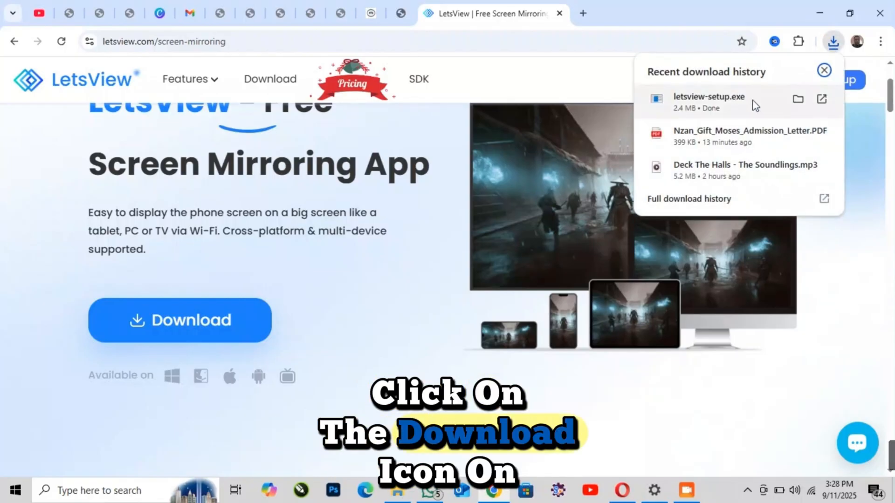
mouse_move(798, 98)
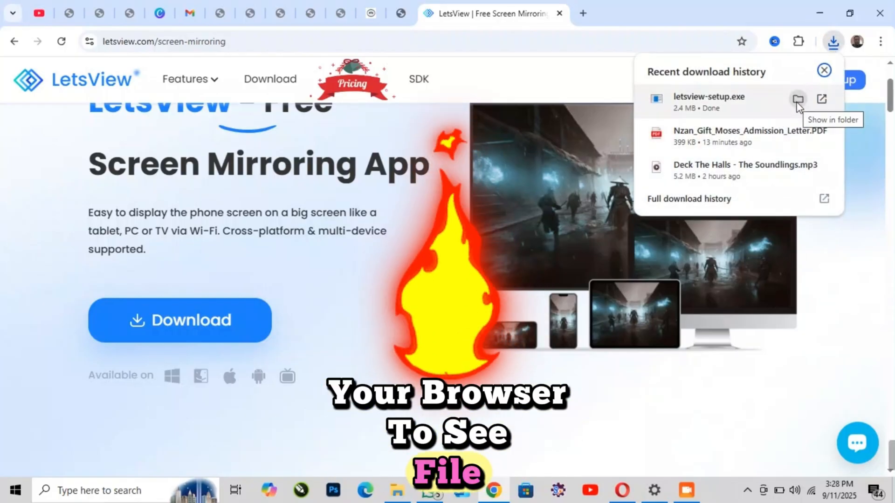
click(797, 99)
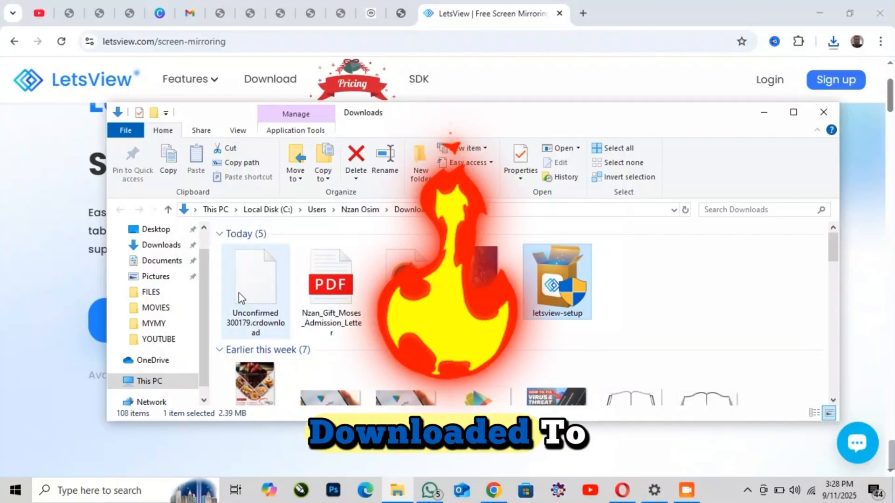
right_click(555, 282)
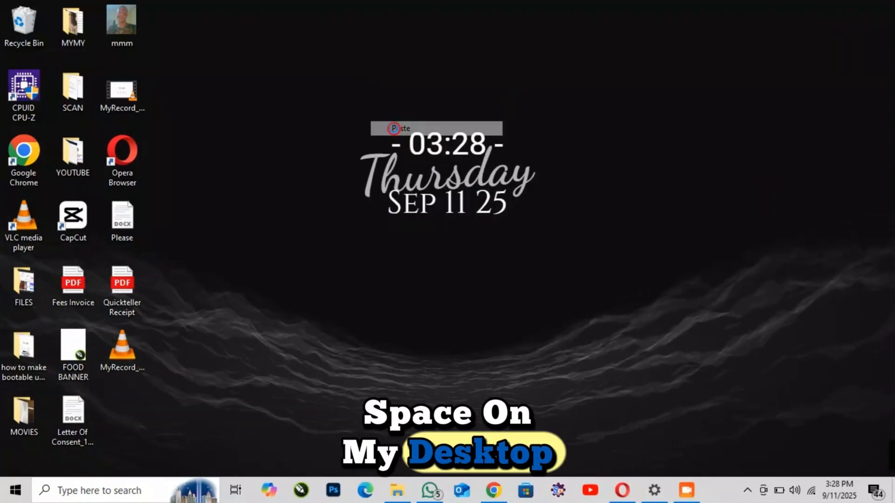
Run the pasted letsview-setup file as administrator from the desktop.
right_click(368, 29)
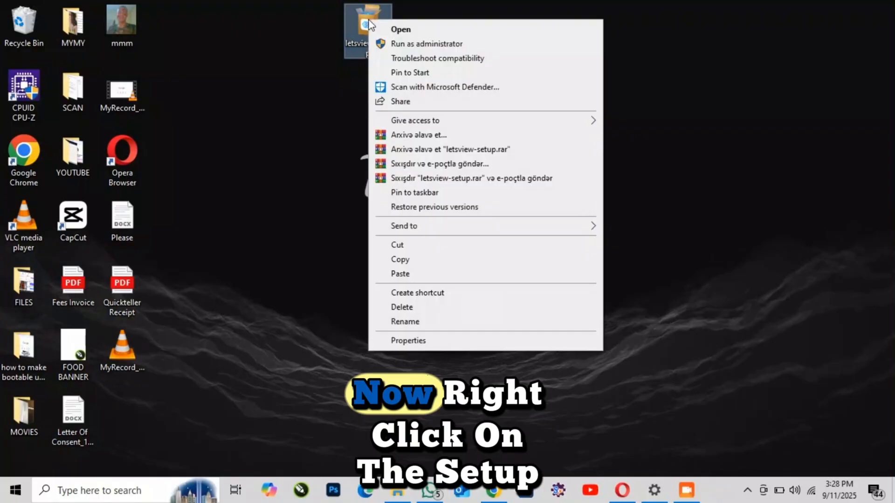
mouse_move(403, 274)
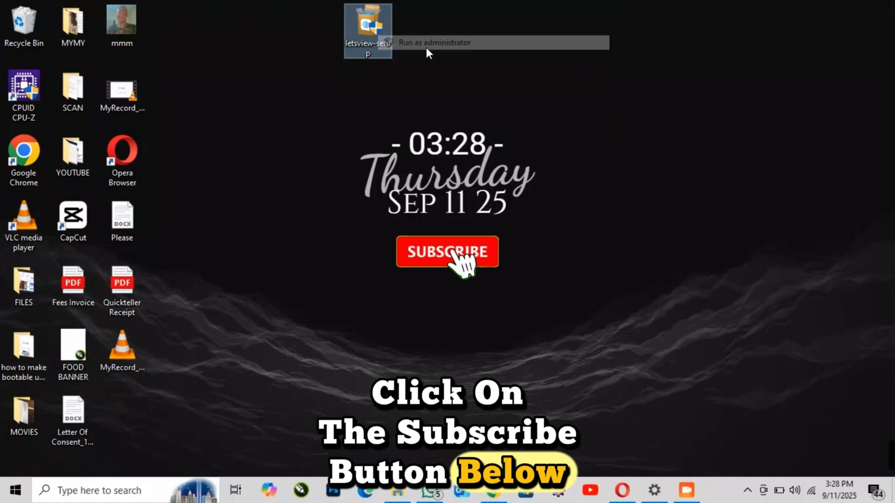
click(446, 252)
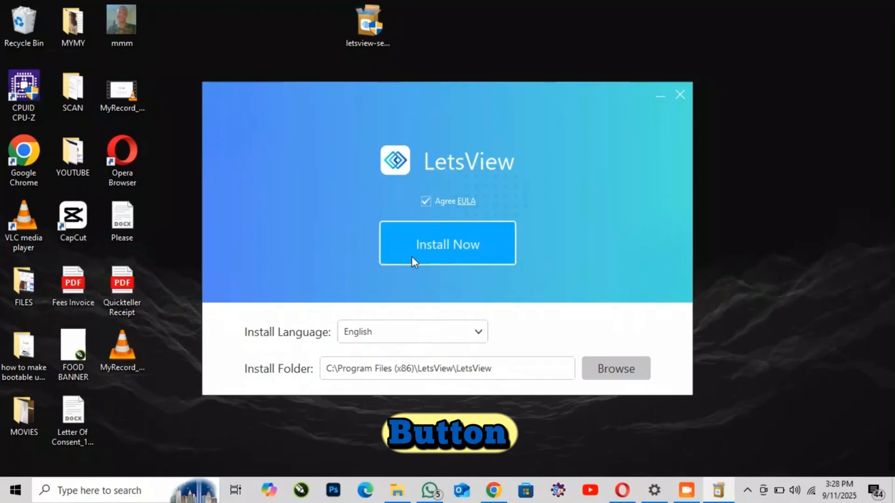
Install LetsView to the default program folder with the EULA agreed.
click(447, 242)
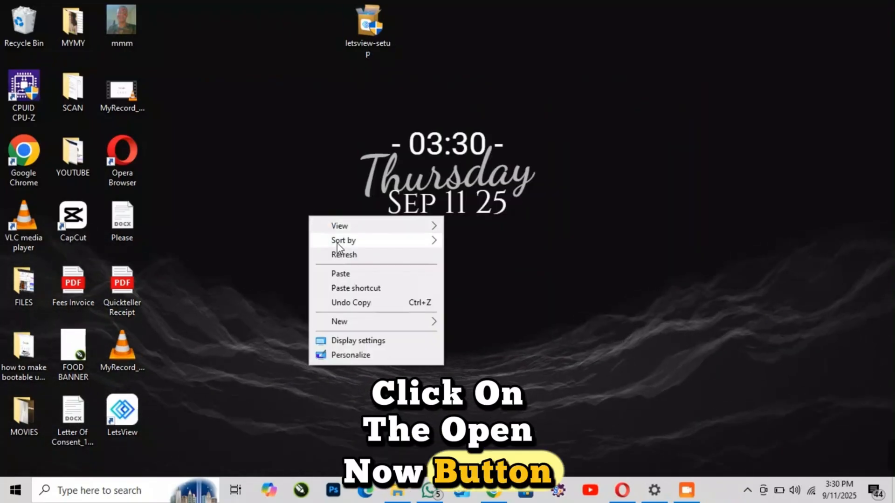
Re-sort the desktop icons so the LetsView shortcut shows among them.
click(344, 254)
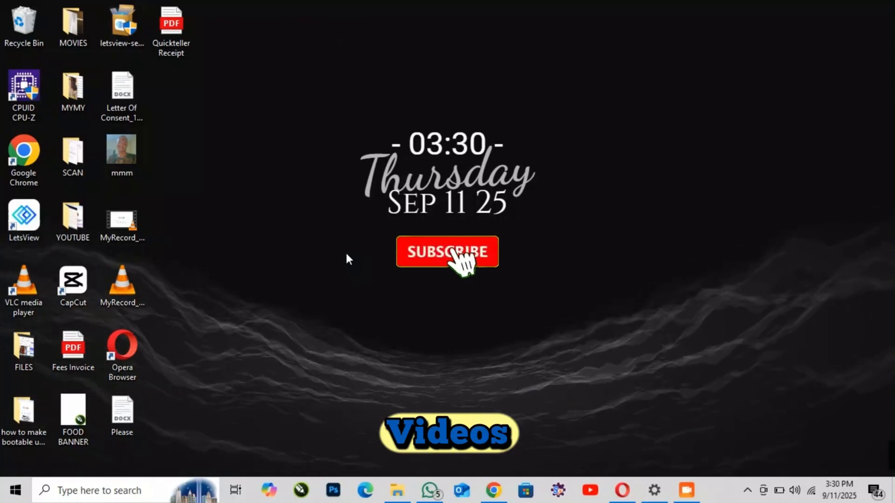
click(447, 252)
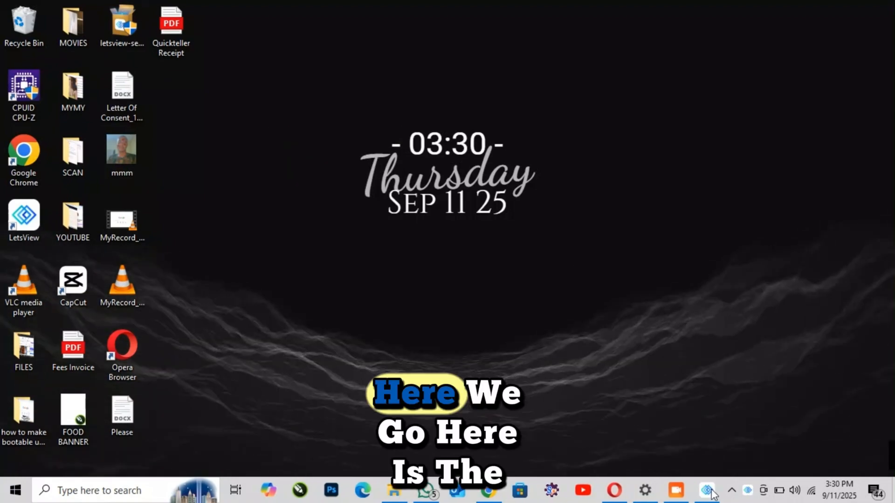
Launch LetsView from the tray and dismiss the tip, leaving the Mirror screen with QR code.
click(707, 490)
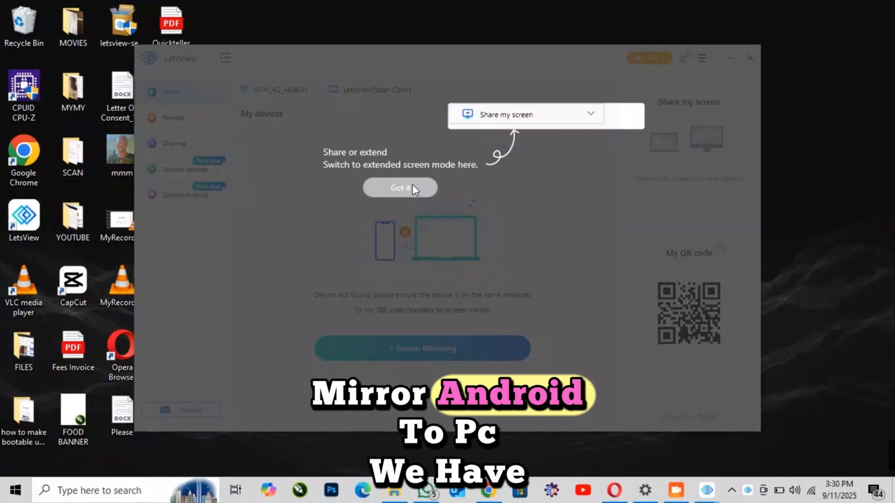
click(400, 188)
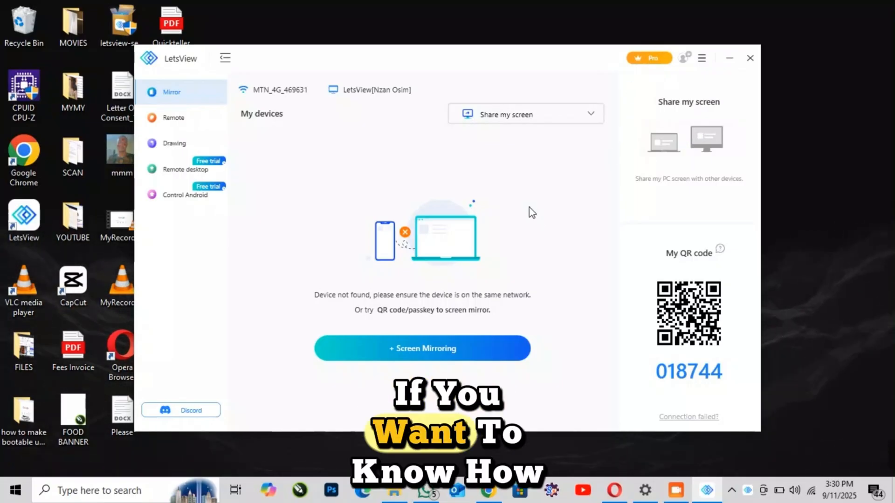
mouse_move(364, 166)
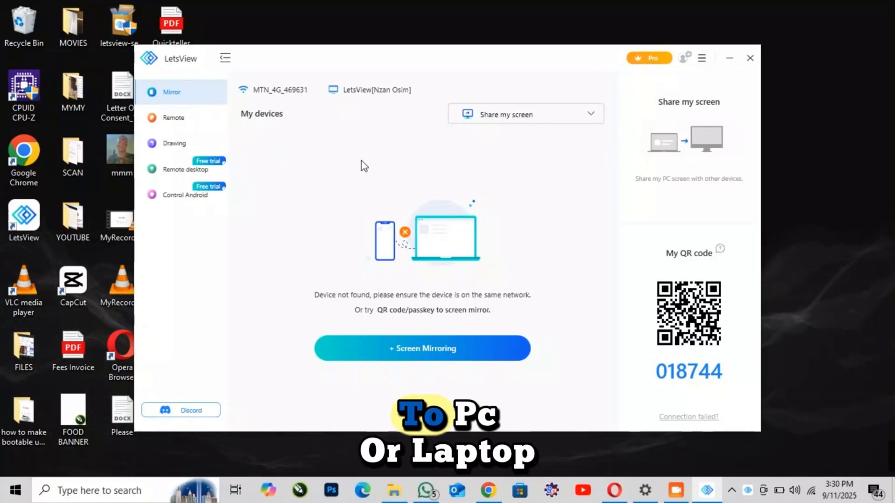